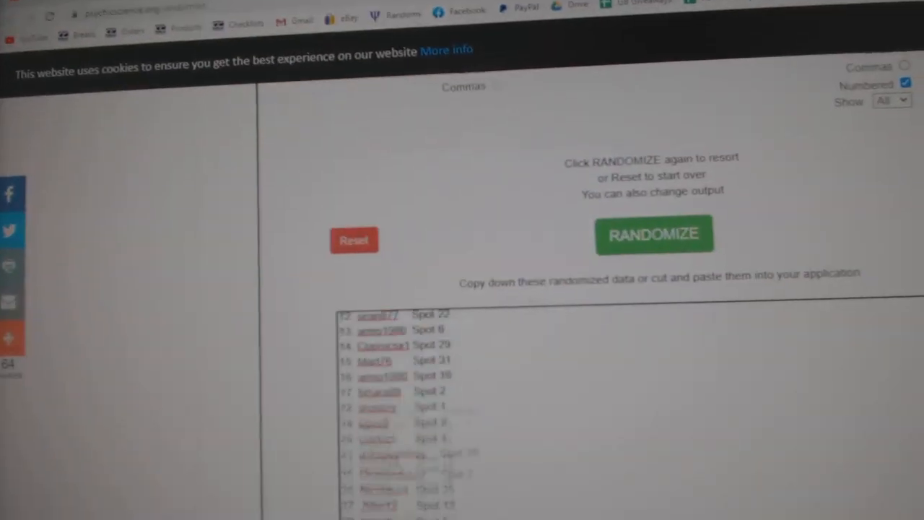
Reshuffle the numbered team-name list and bring up the copy menu on the randomized output
click(652, 233)
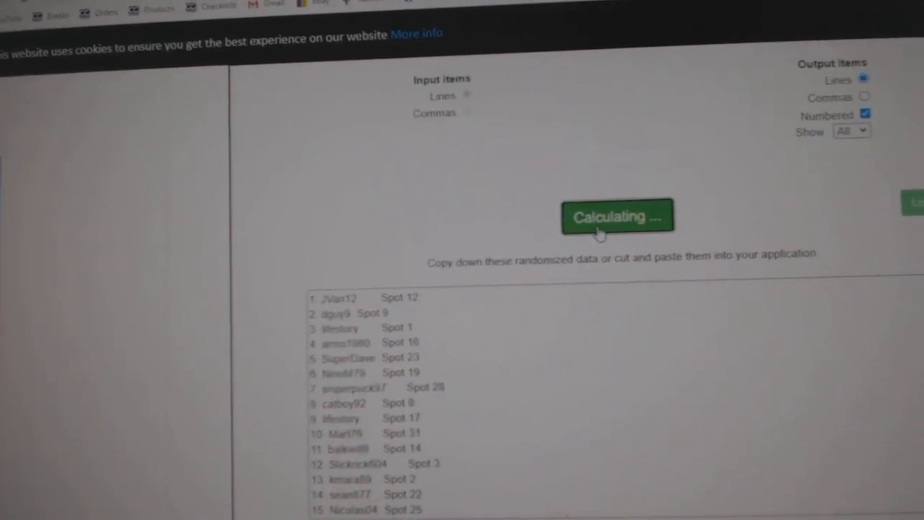
click(618, 217)
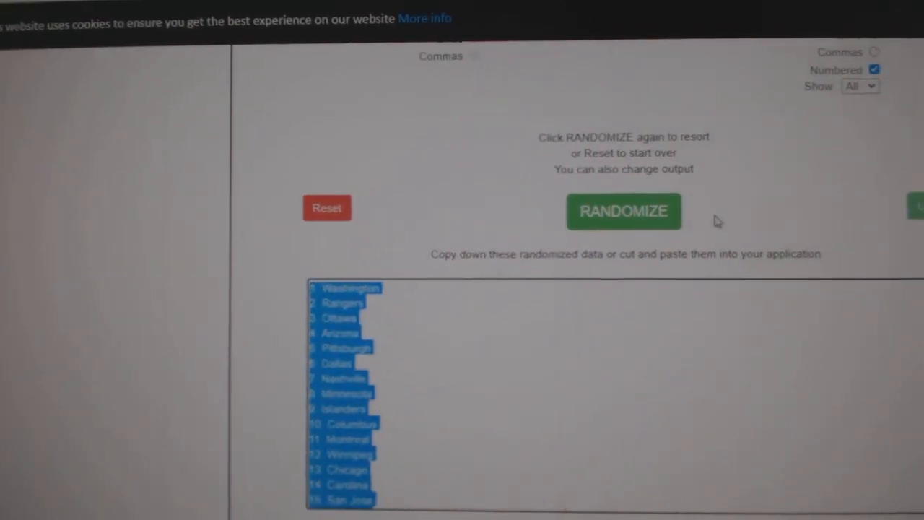
click(624, 210)
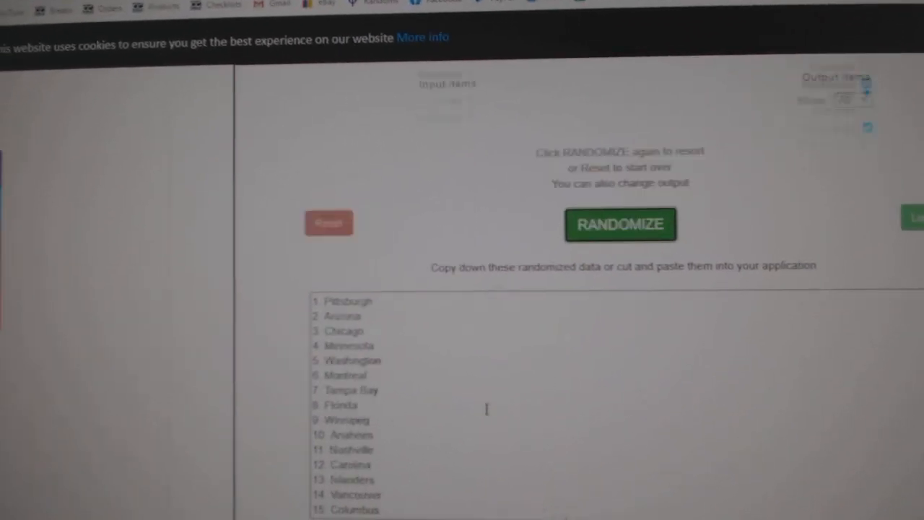
right_click(369, 320)
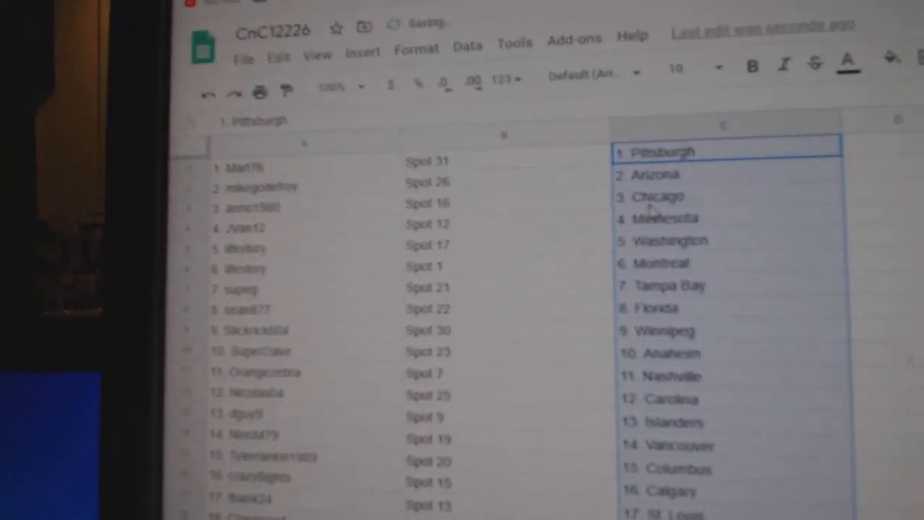
click(232, 208)
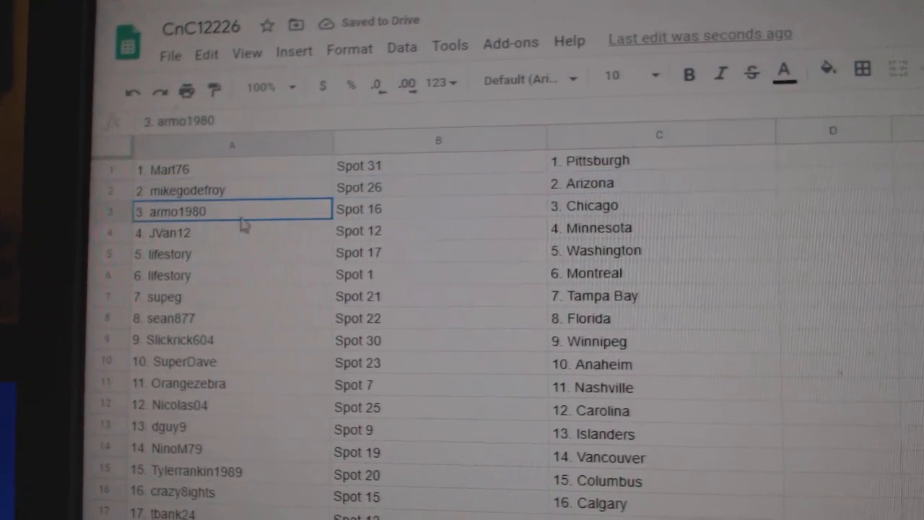
click(217, 260)
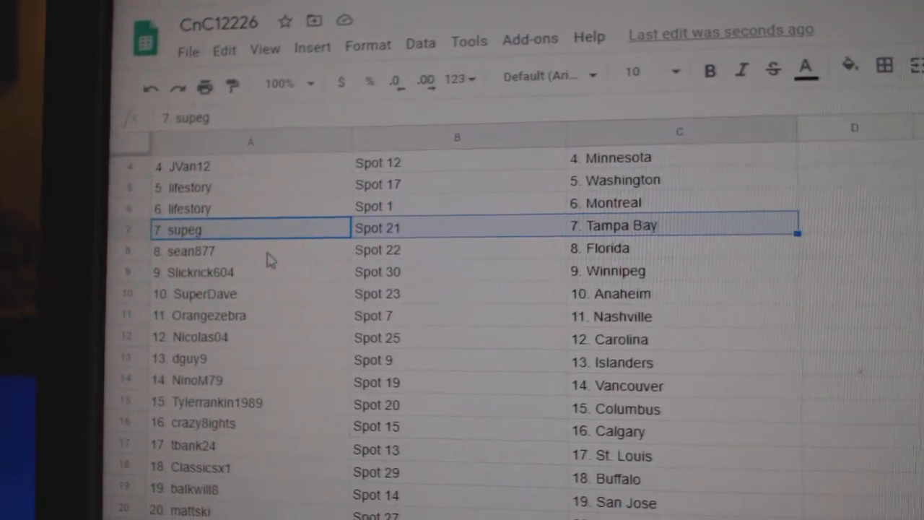
click(185, 289)
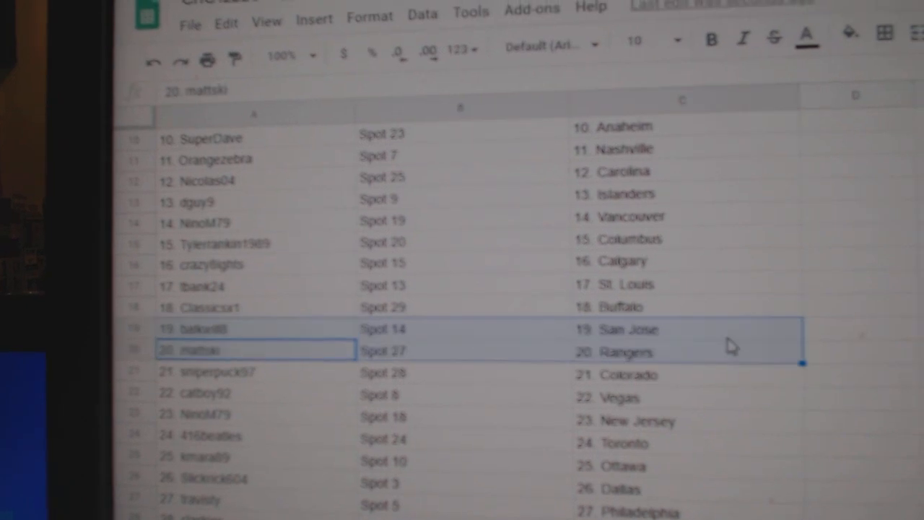
scroll(down, 3)
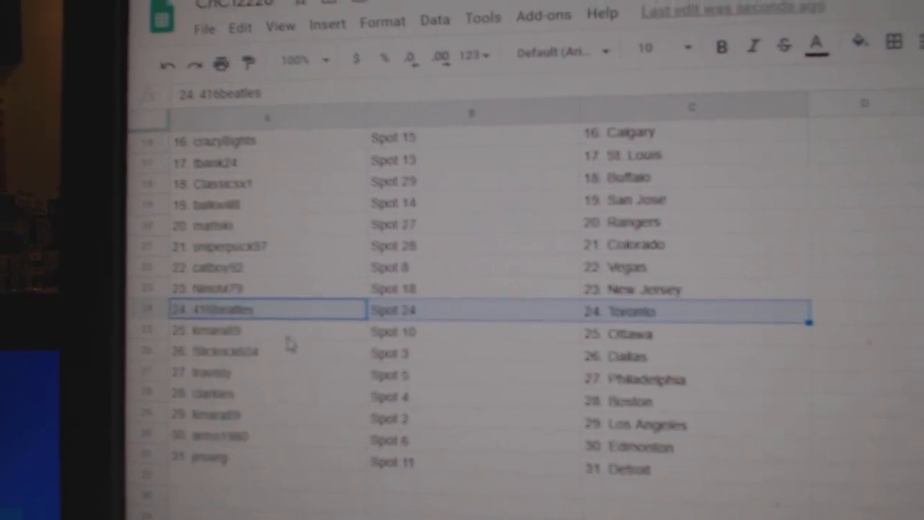
click(209, 348)
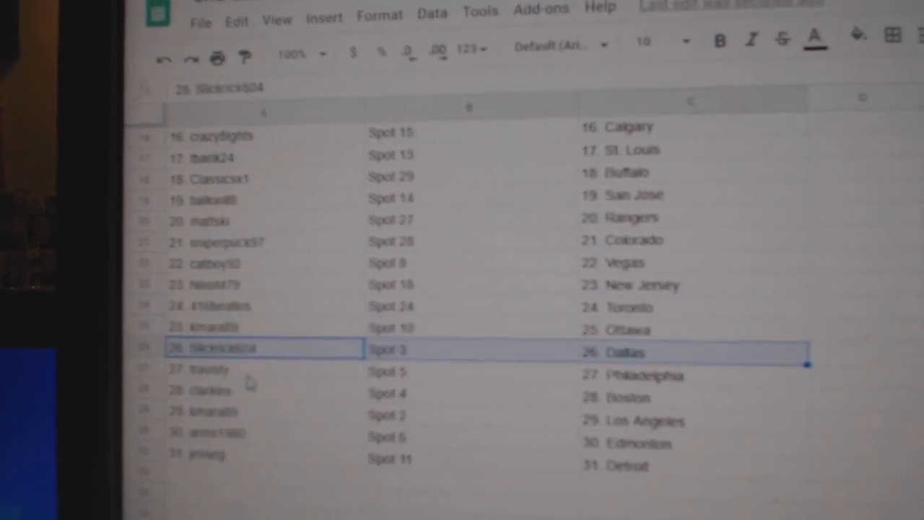